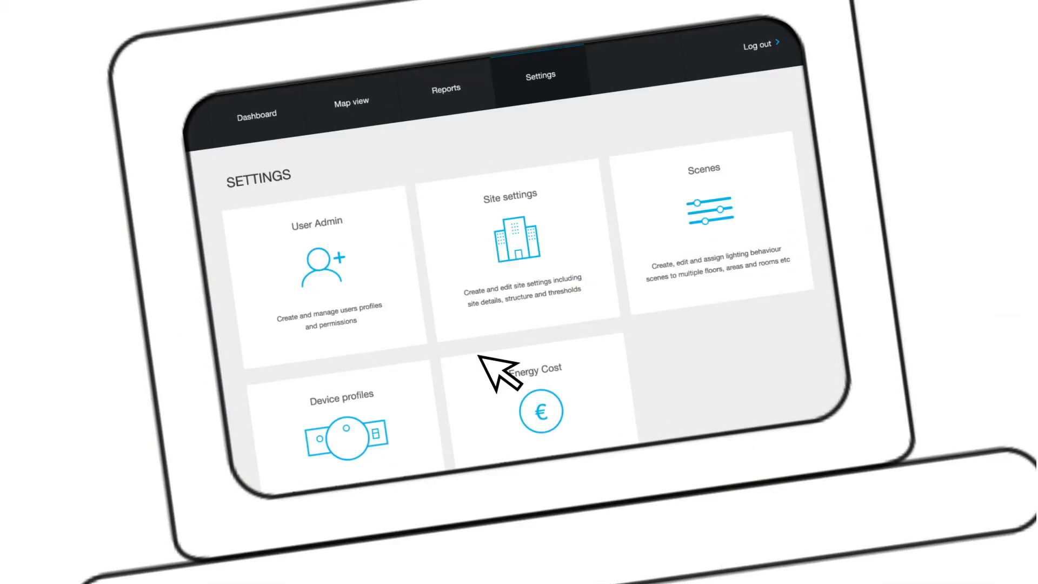
# Open the User Admin card to view the users and permissions table.
pyautogui.click(325, 265)
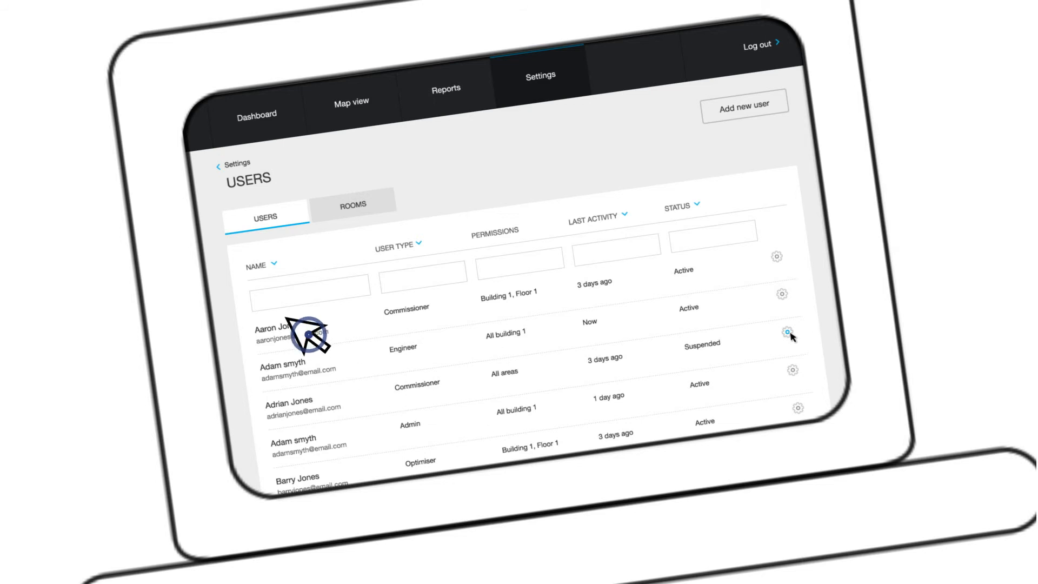
pyautogui.click(255, 112)
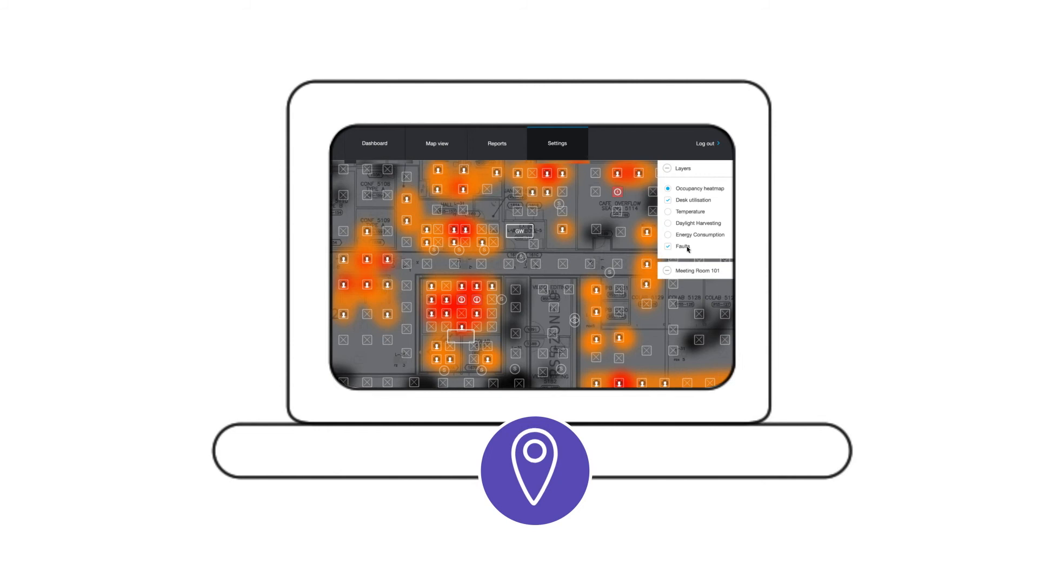
# Check the Reports tab's CSV download list, then return to the Settings overview.
pyautogui.click(497, 143)
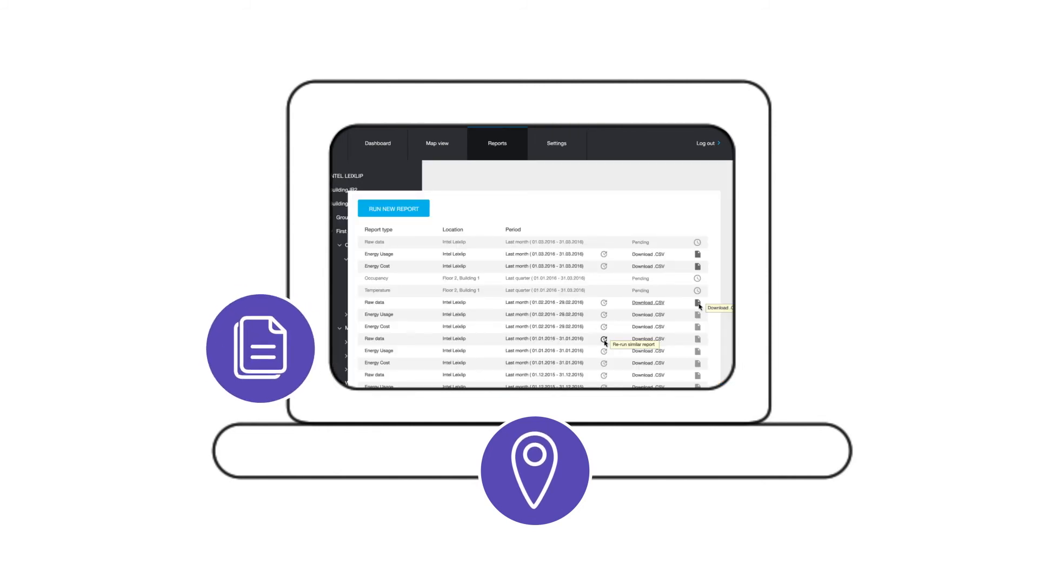
pyautogui.click(563, 143)
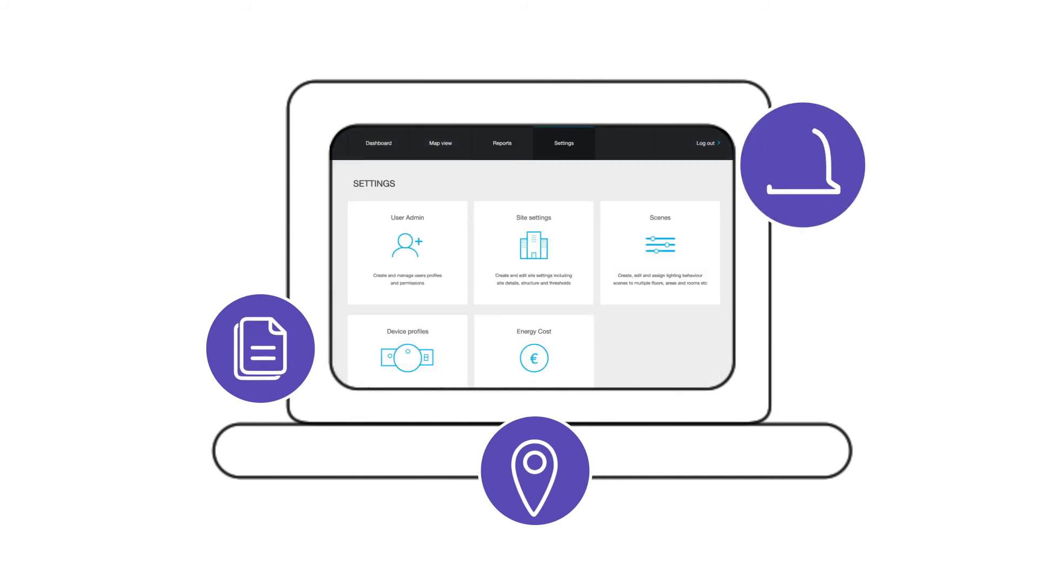